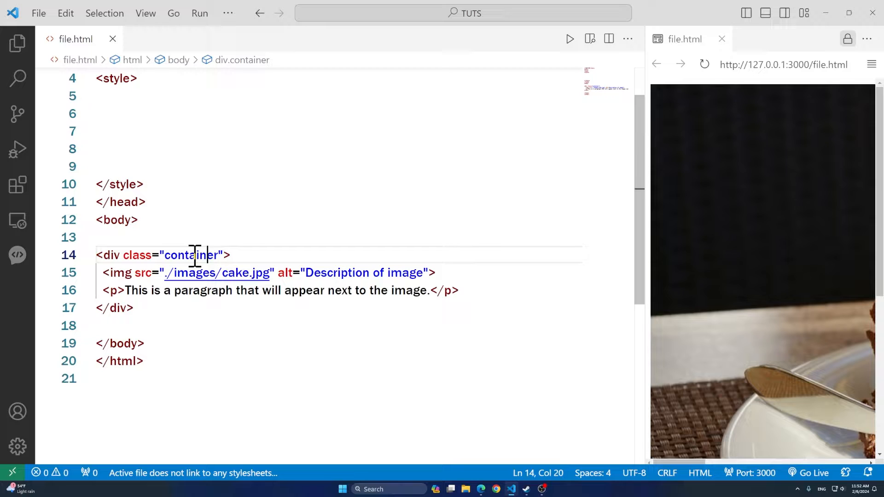
Add a .container rule with display: flex inside the style block
scroll("down", 3)
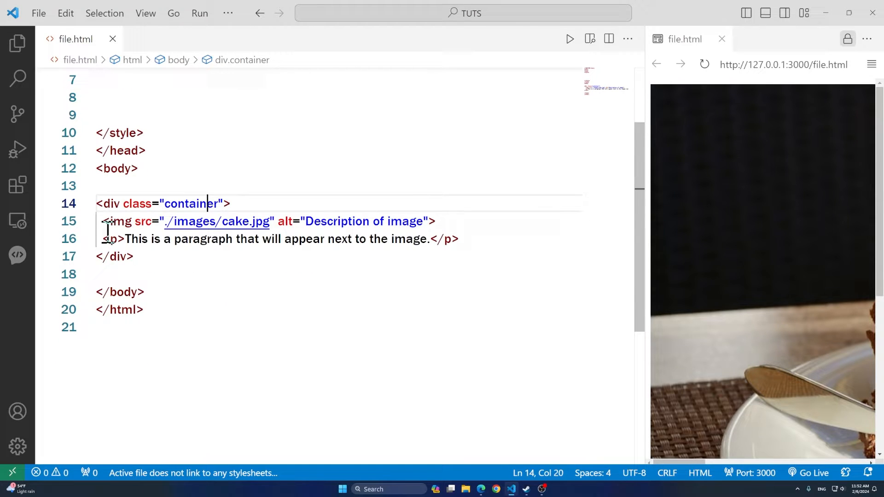
left_click_drag(102, 221, 435, 221)
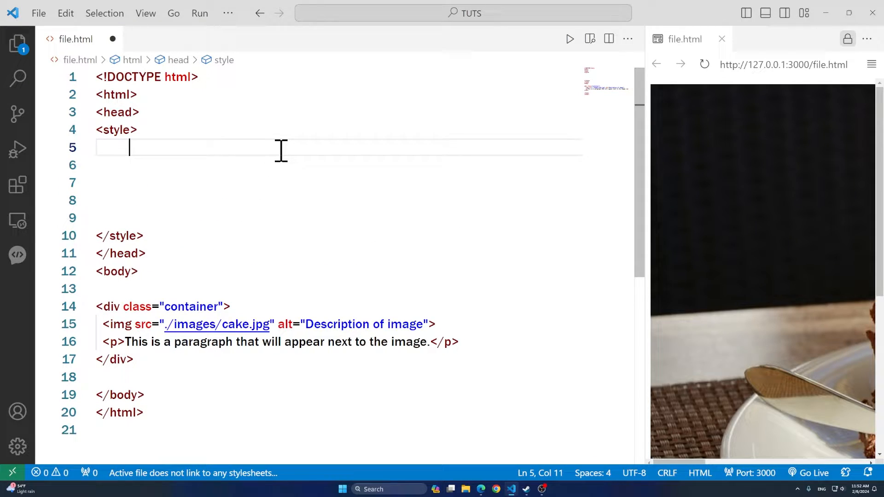
type(".containe")
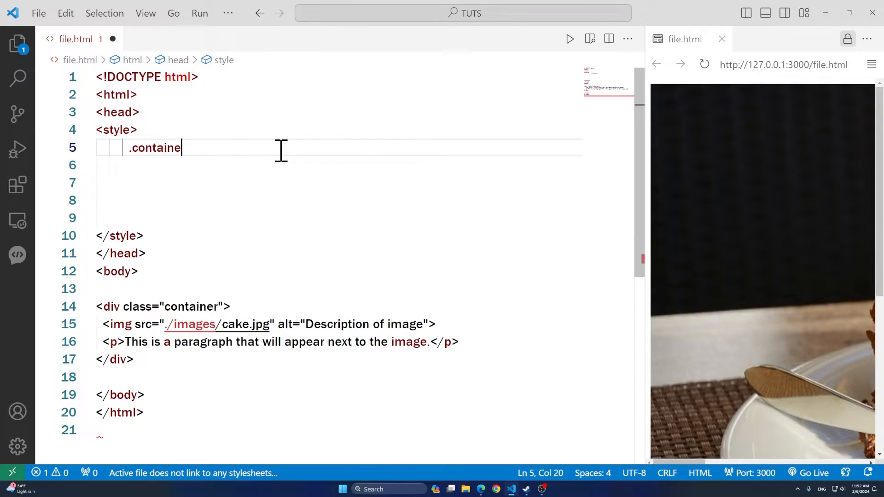
type("r")
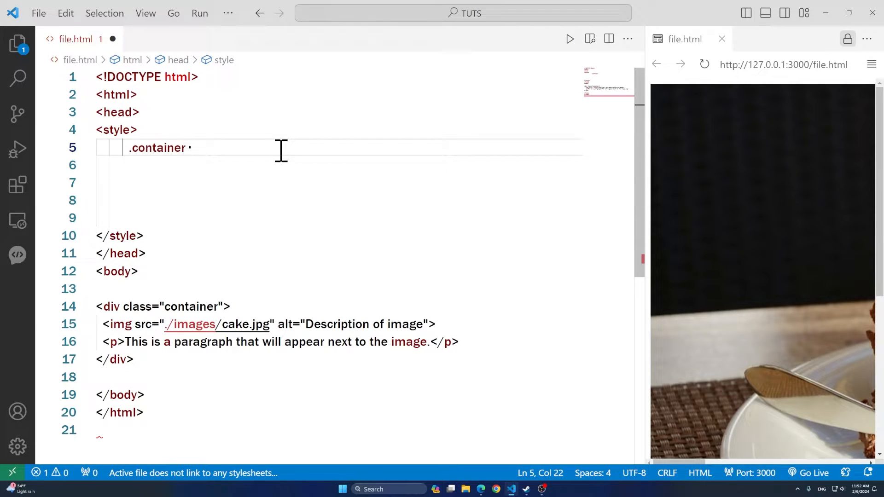
type("{")
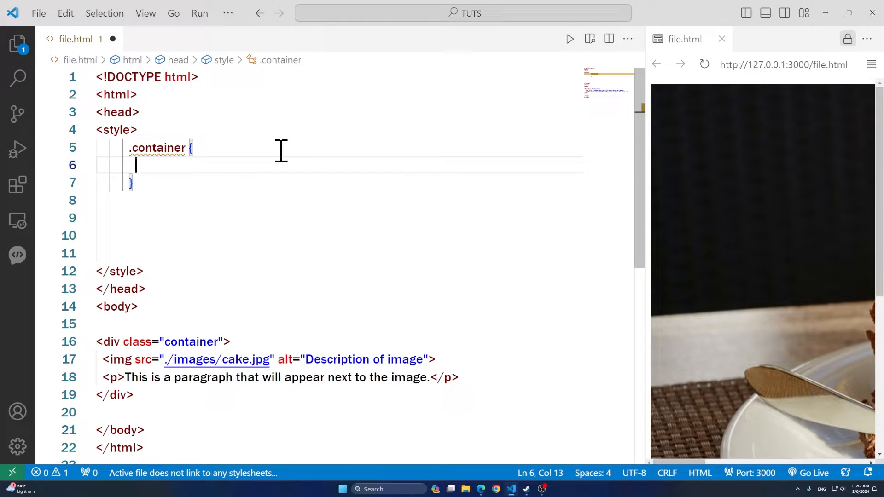
type("display: ;")
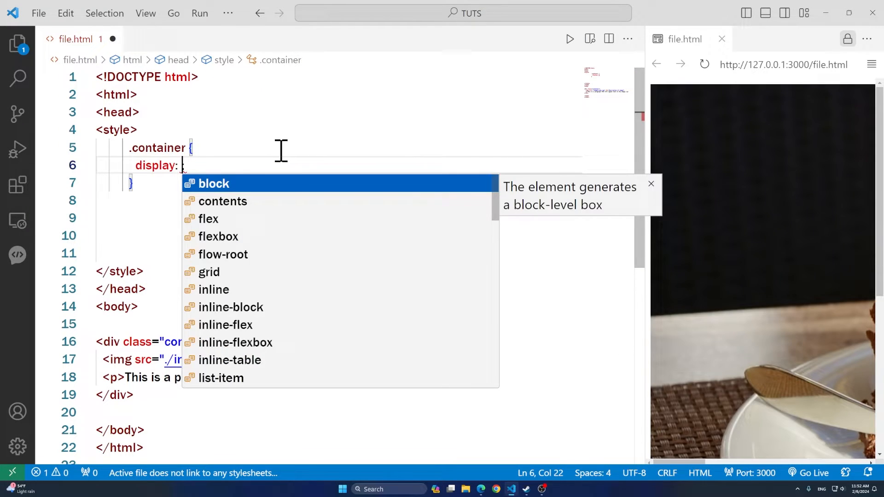
type("flex")
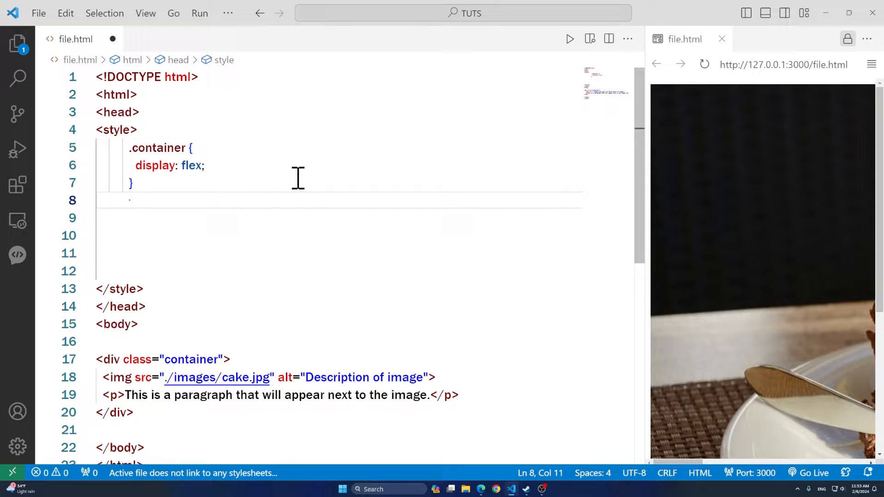
Add a .container img rule sizing the cake image 200px wide by 200px high
type(".container i")
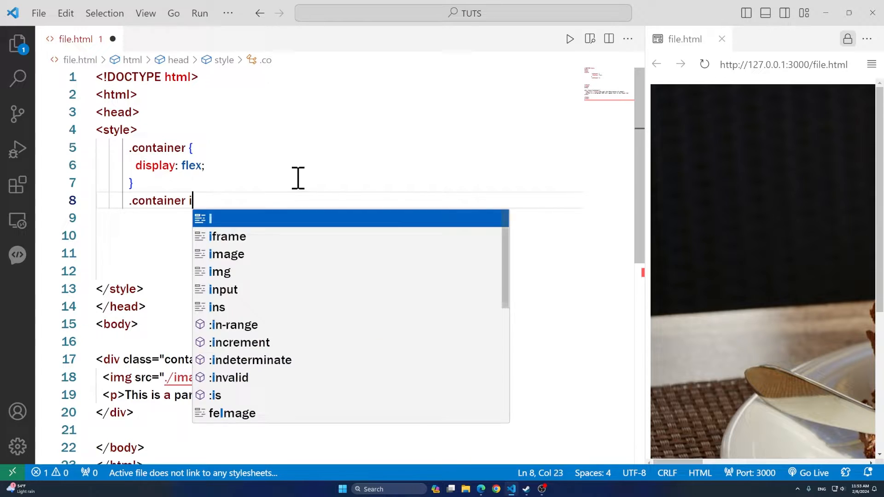
type("mg {")
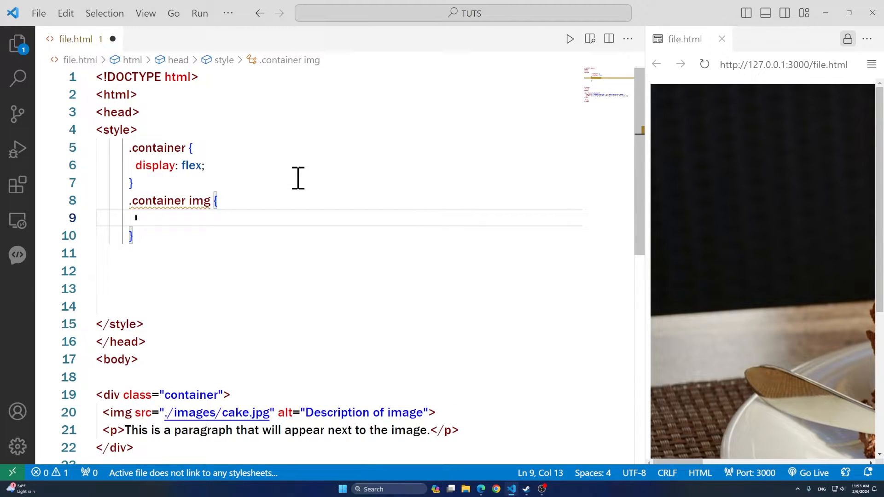
type("width: ;")
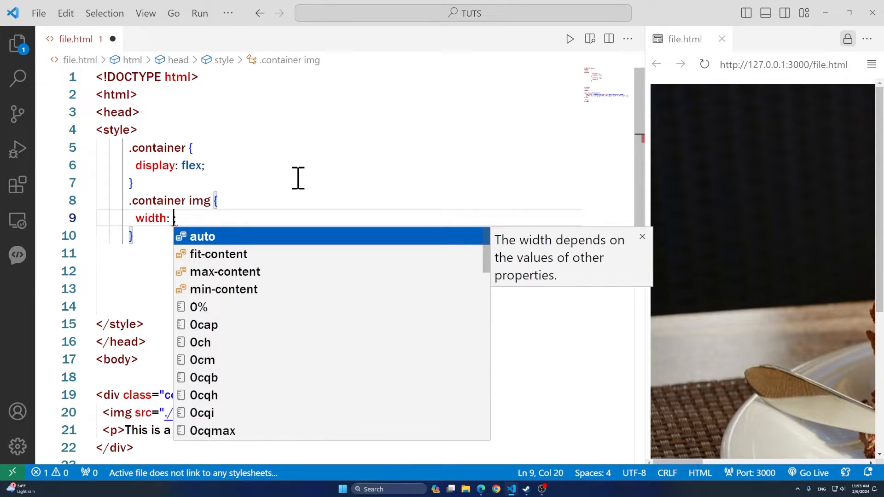
type("200px")
type("height: 20;")
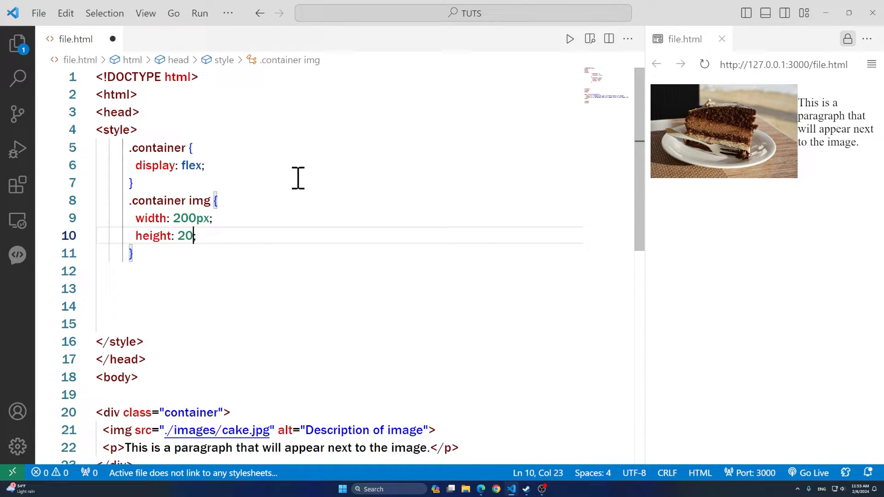
type("0px")
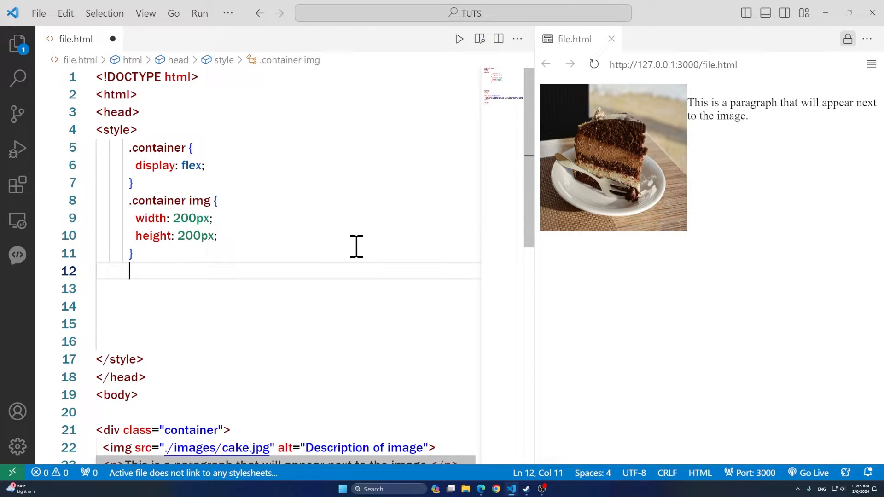
Add a .container p rule with margin: 0 so the text sits flush with the image top
type(".c")
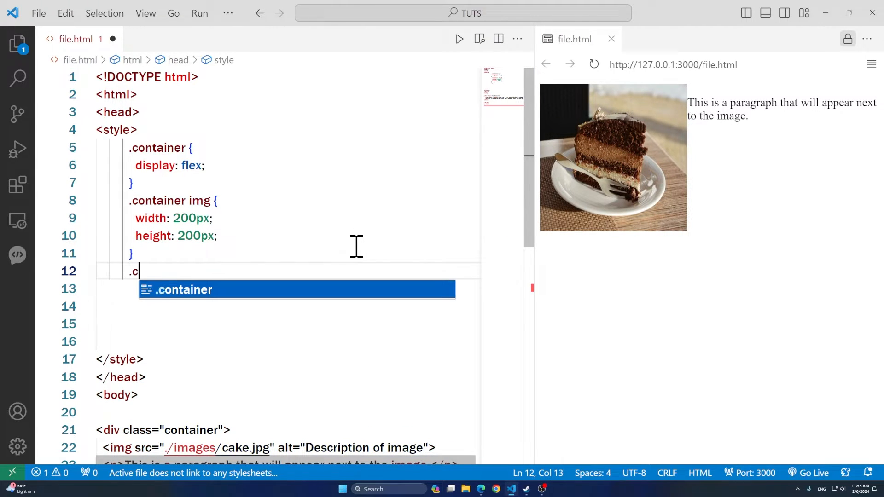
key("Tab")
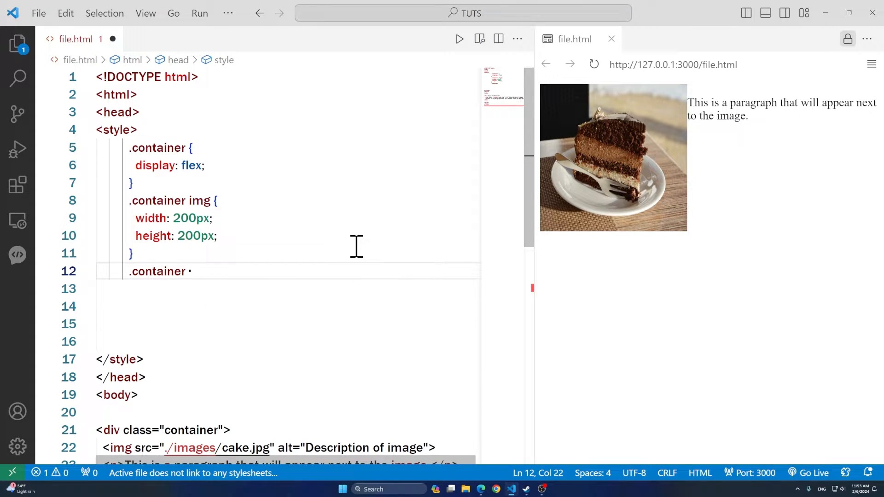
type("{")
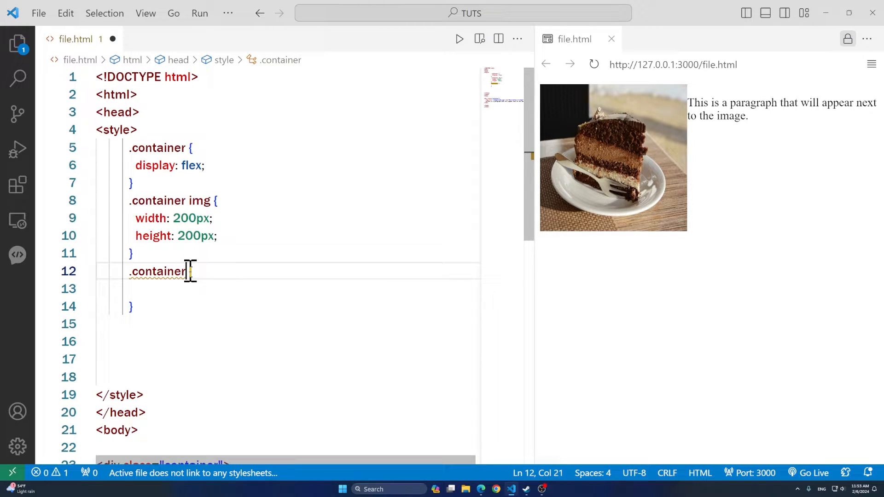
type("p")
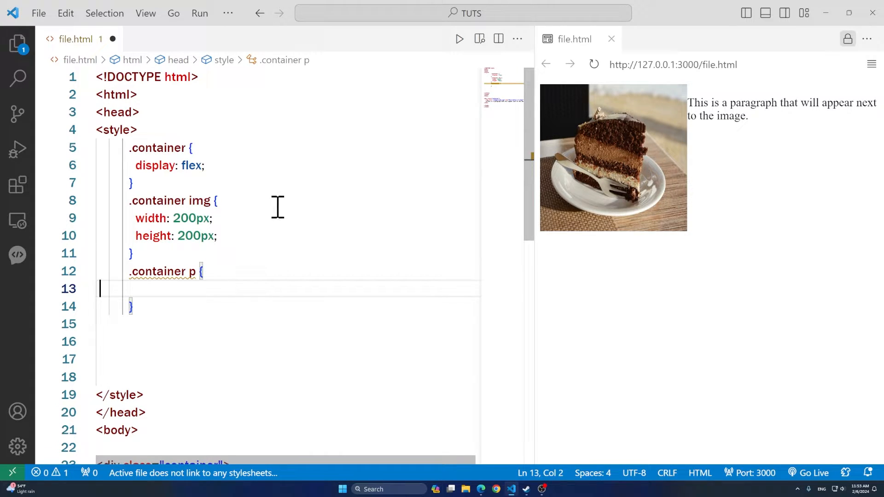
type("margin: 0")
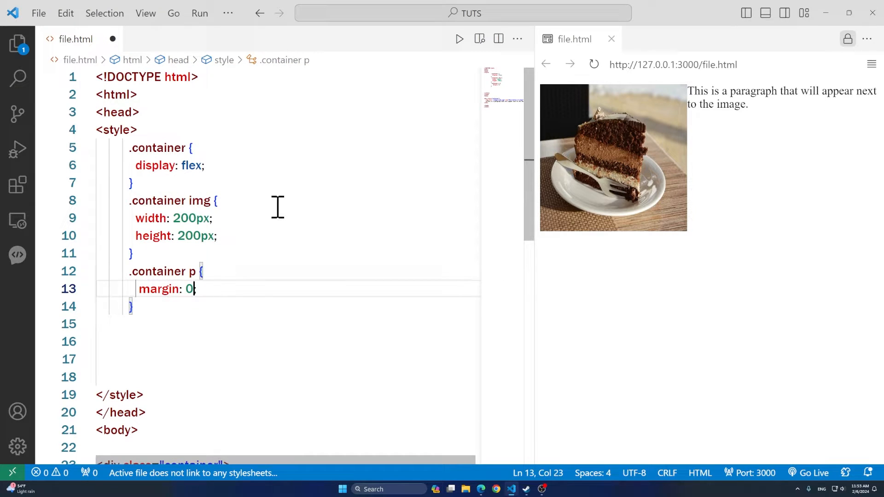
mouse_move(690, 138)
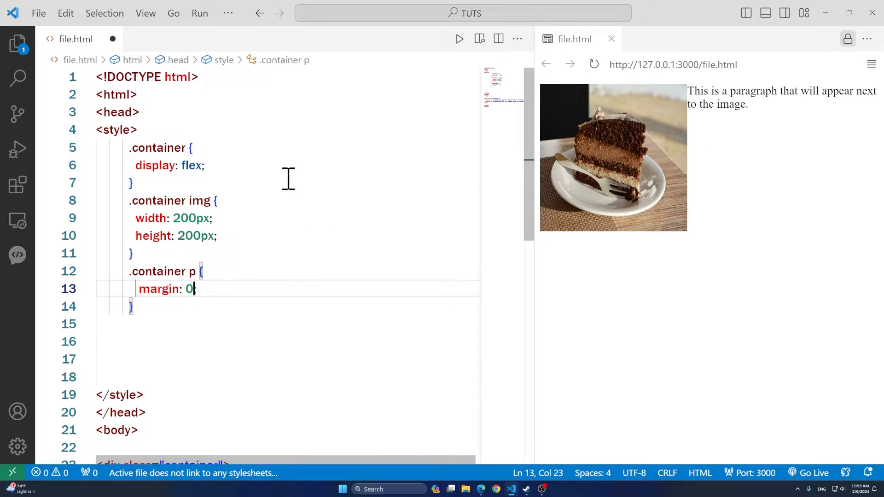
left_click(205, 165)
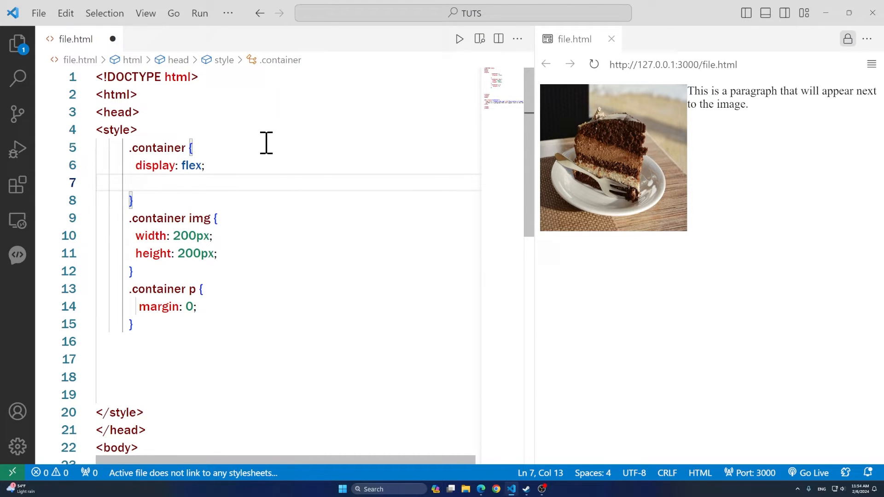
Give .container align-items: center and a cornflowerblue background-color
type("align-items: ;")
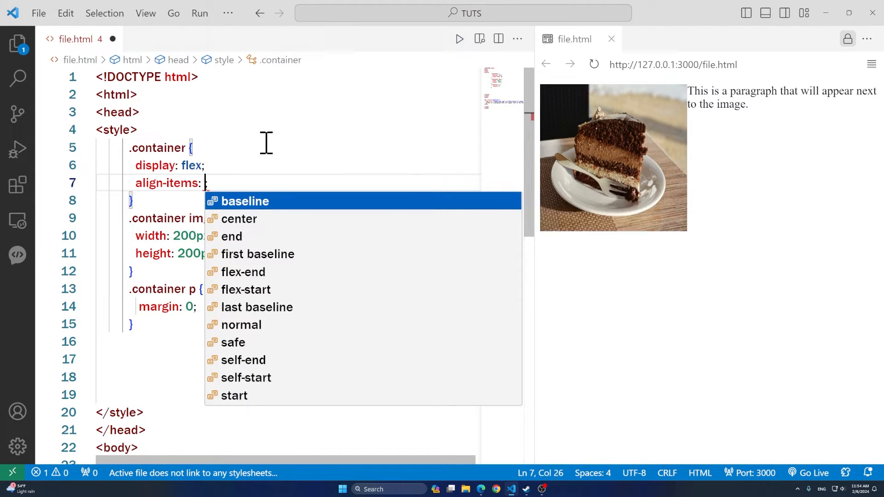
type("center")
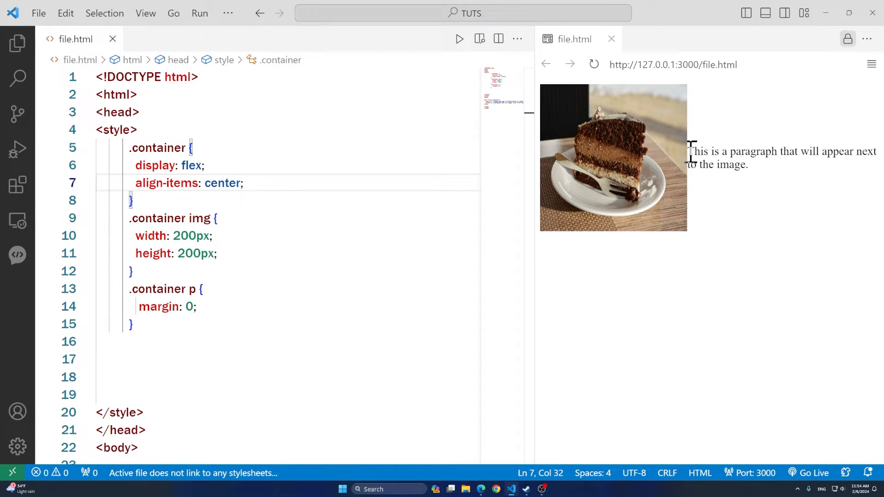
left_click_drag(691, 151, 749, 165)
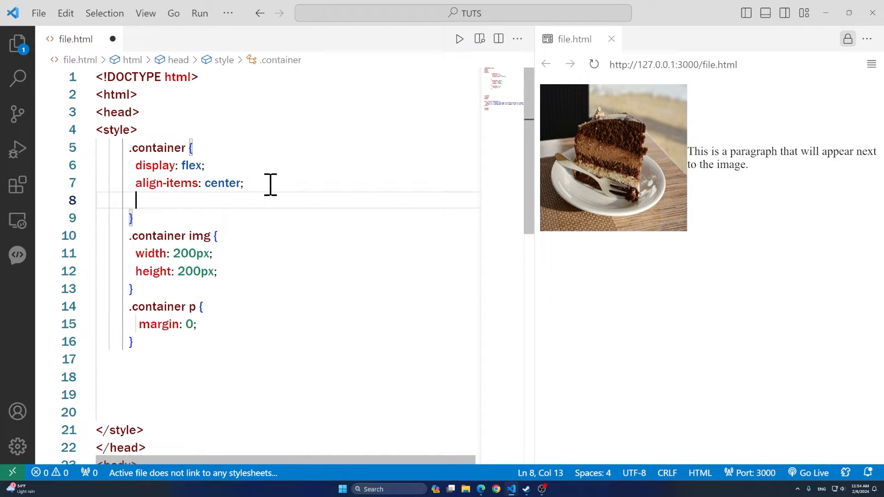
type("background-color: ;")
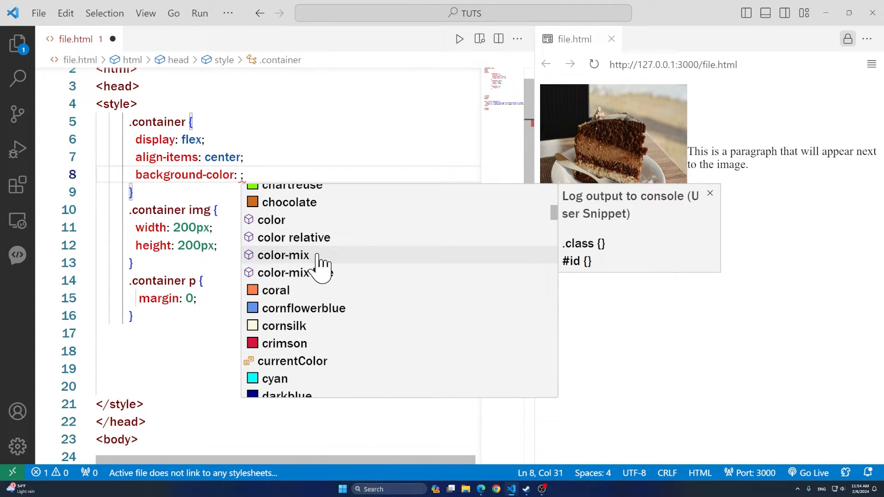
left_click(303, 307)
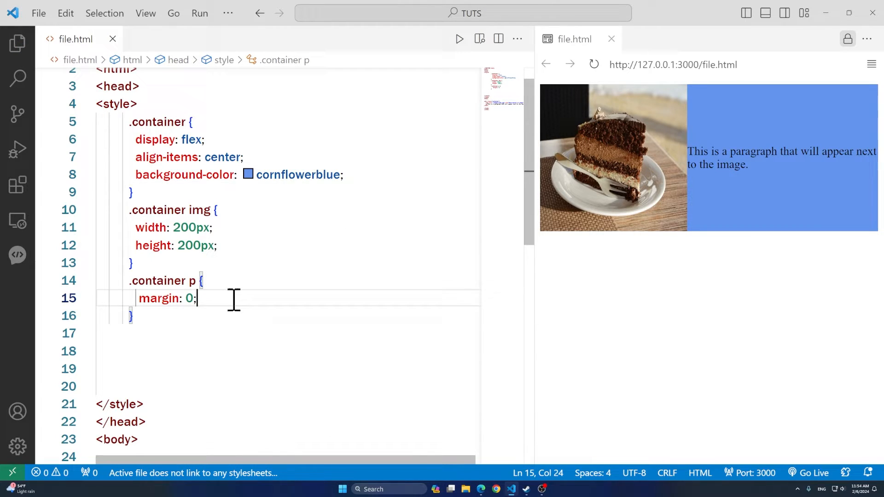
Set the .container p text colour to black via IntelliSense
type("color:")
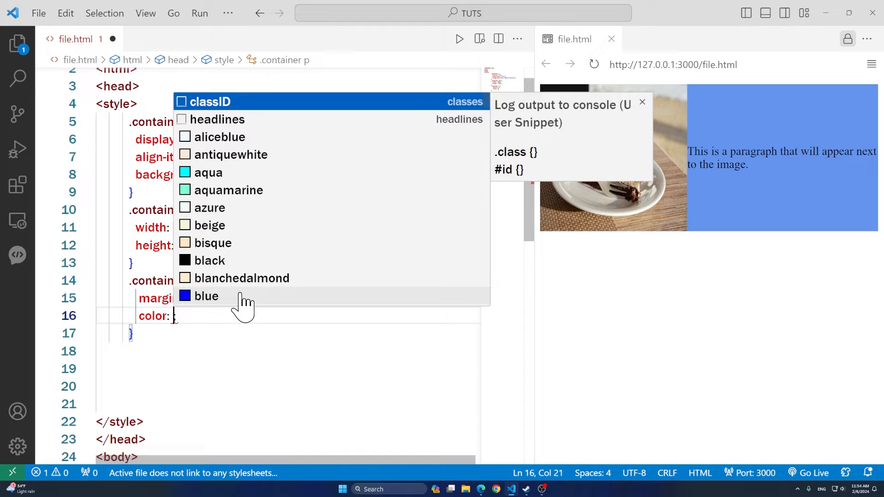
type("w")
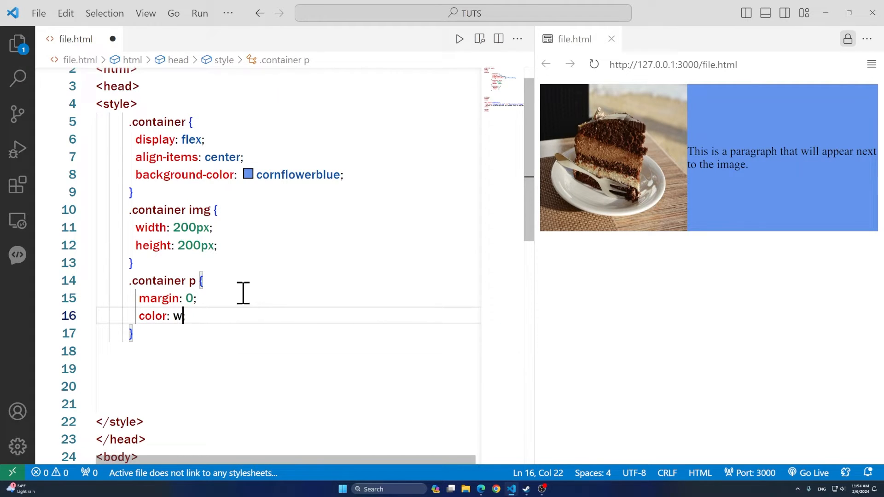
type("bkacj")
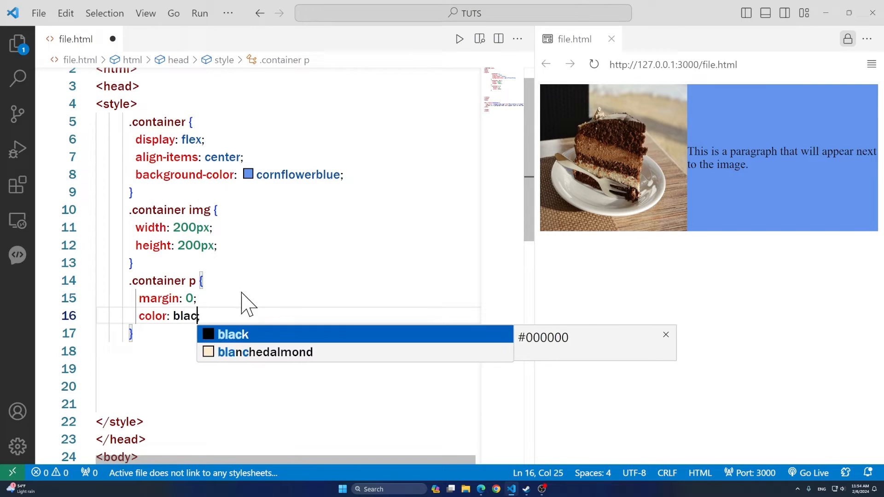
key("Enter")
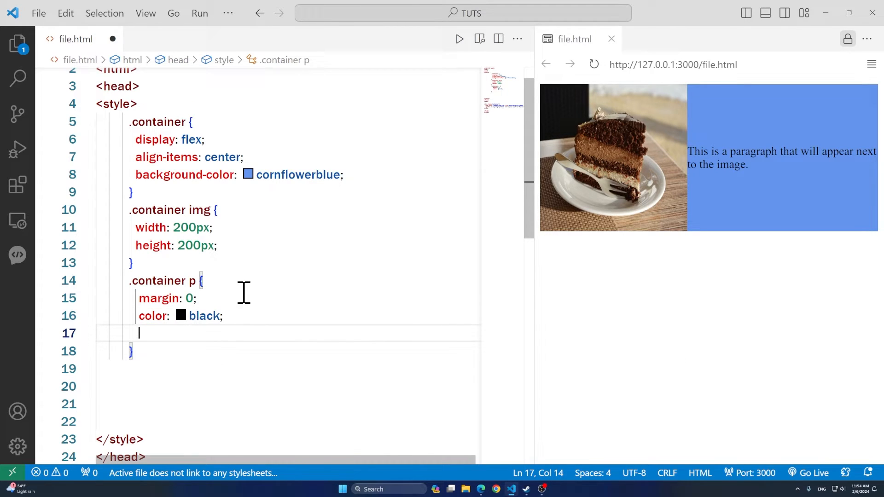
Set the .container p font-size to 35px and select the preview's local address
type("font-size: 2;")
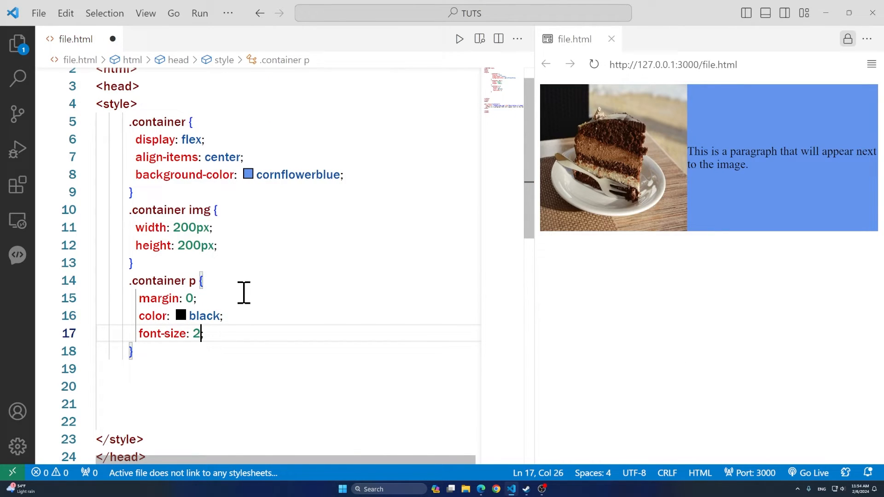
key("Backspace")
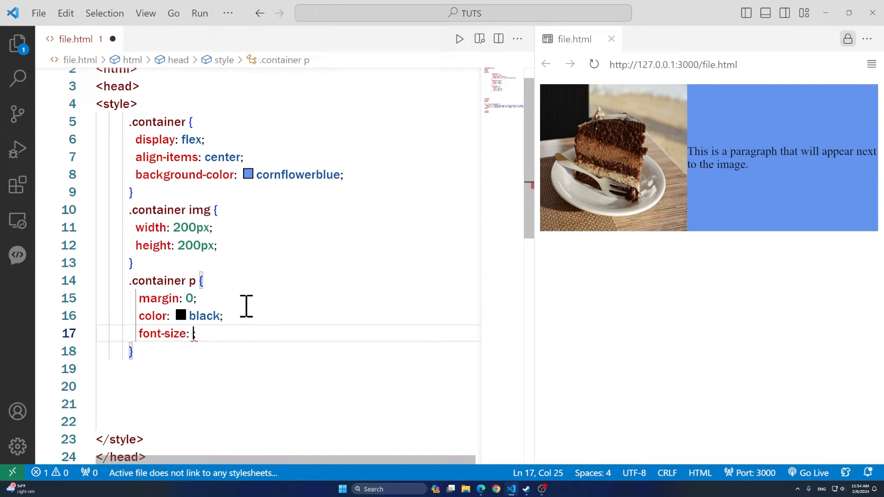
type("35px")
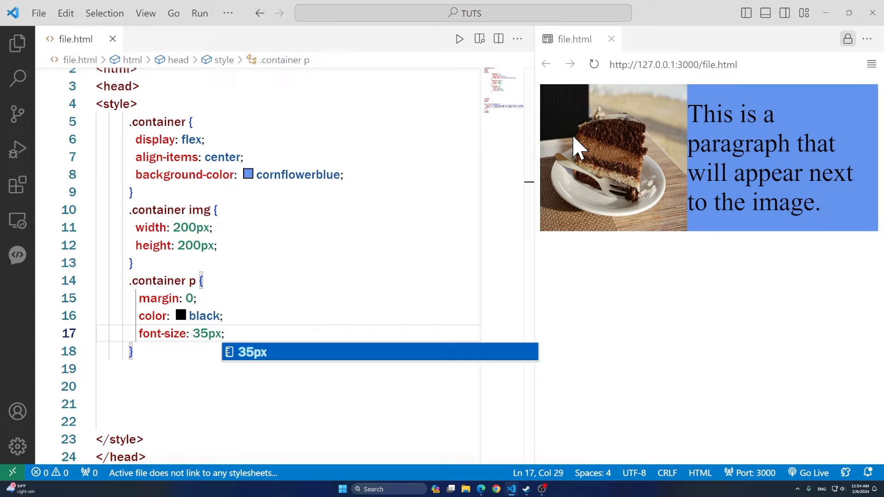
left_click(674, 64)
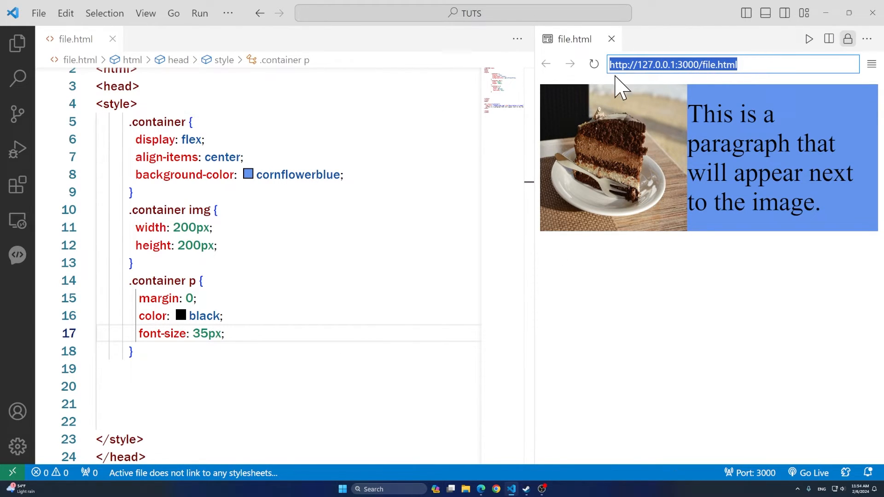
mouse_move(516, 459)
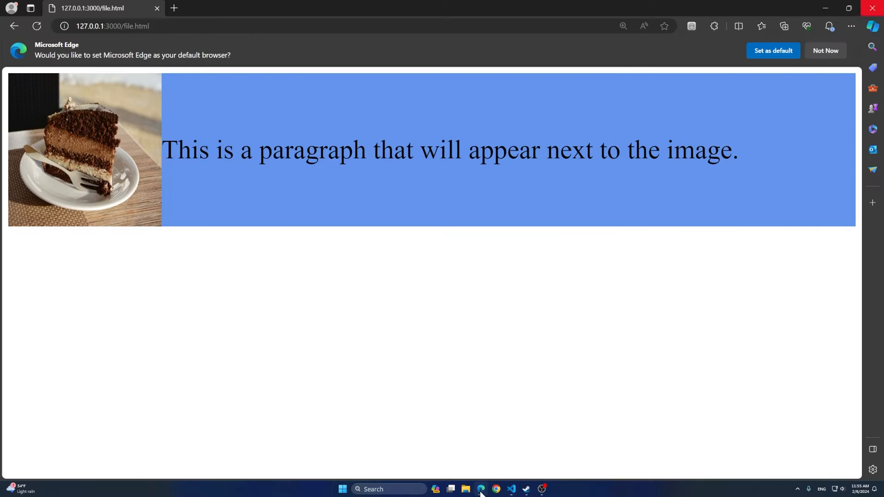
mouse_move(450, 130)
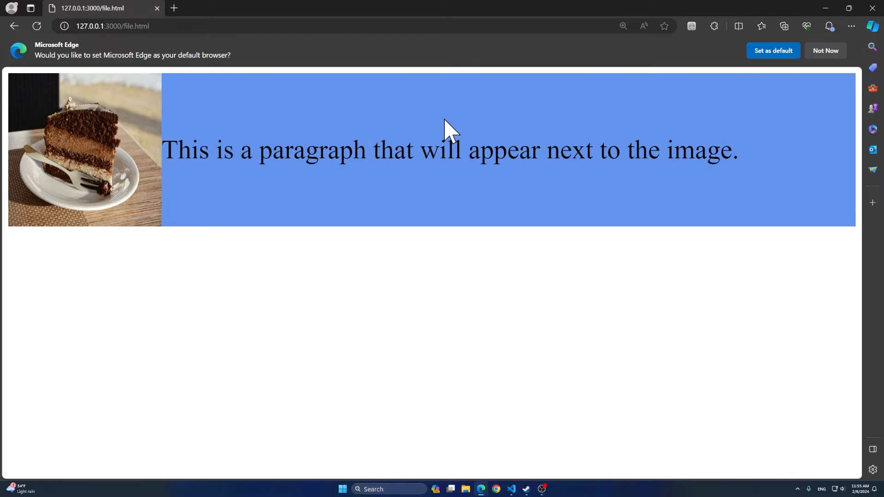
mouse_move(118, 144)
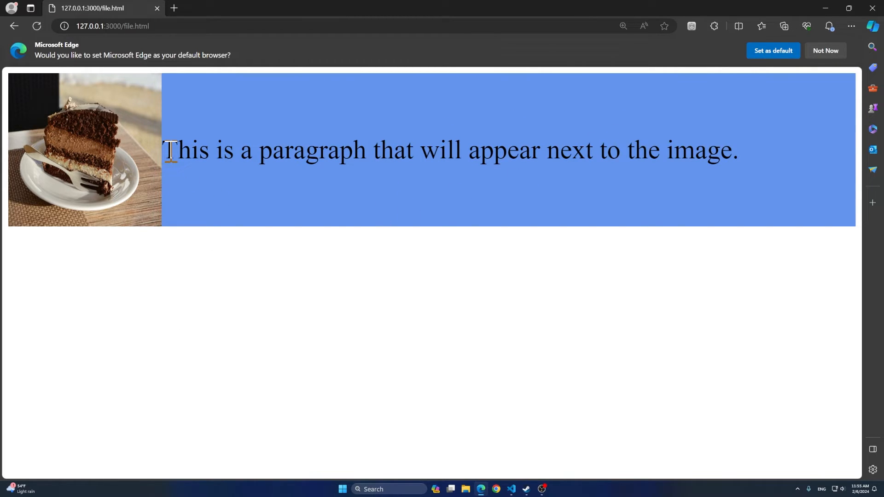
Inspect the full-width page in Edge, highlighting the one-line paragraph beside the cake
left_click_drag(164, 150, 727, 150)
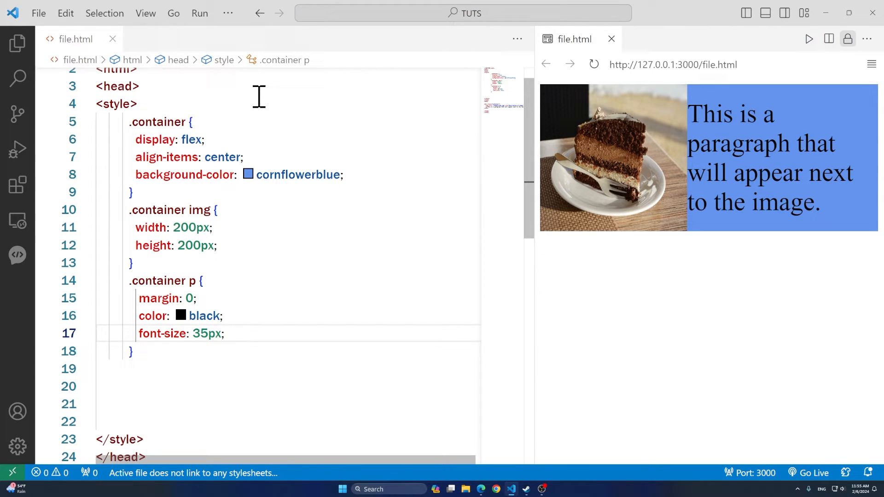
Scroll down to the body markup to reach the img line in the container div
scroll("down", 3)
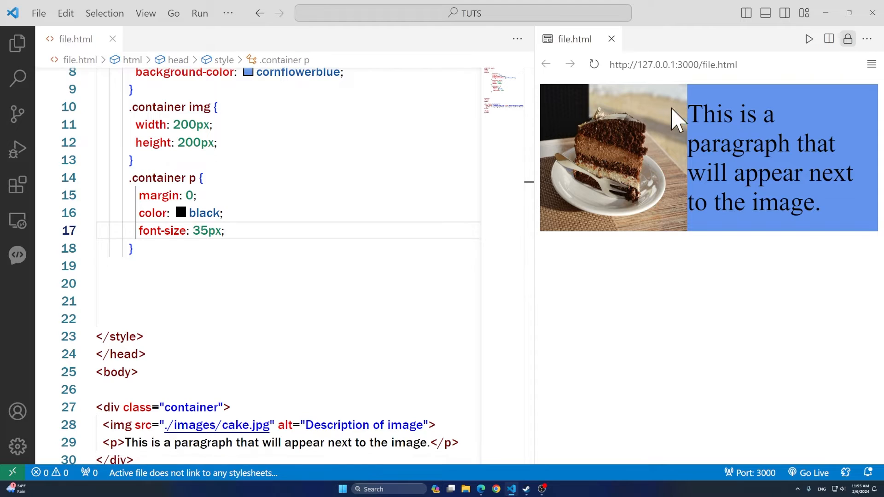
scroll("down", 3)
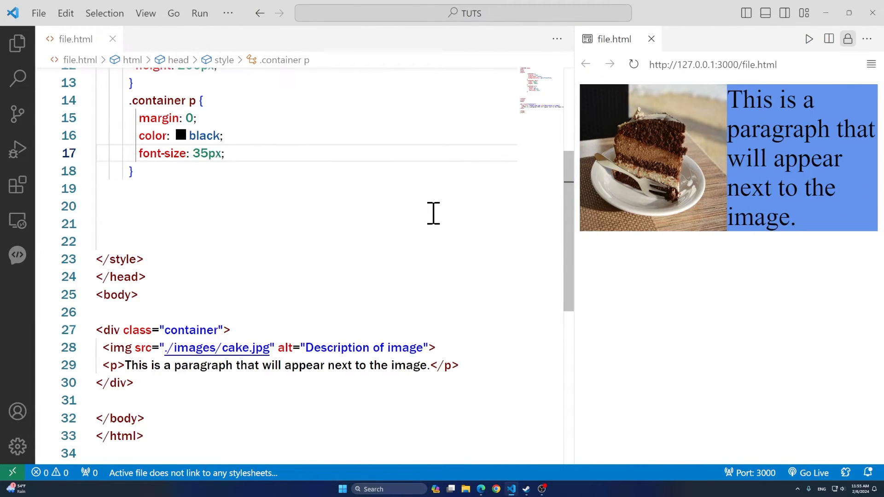
mouse_move(280, 174)
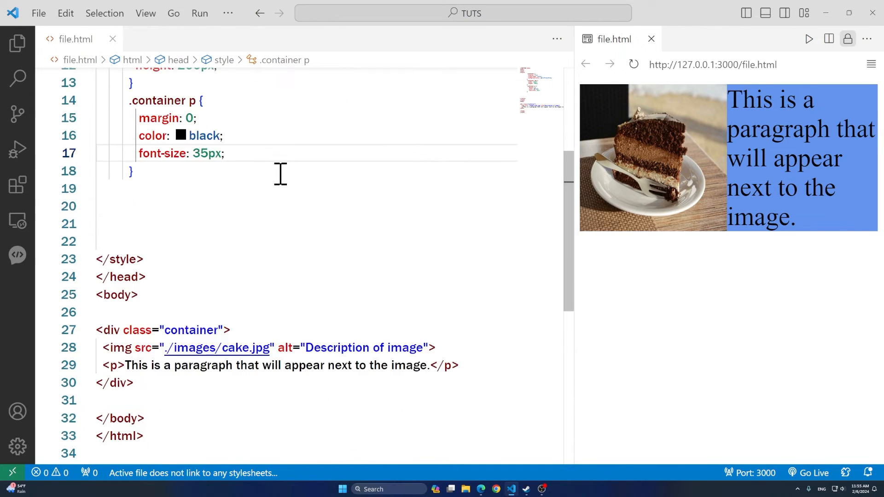
scroll("down", 3)
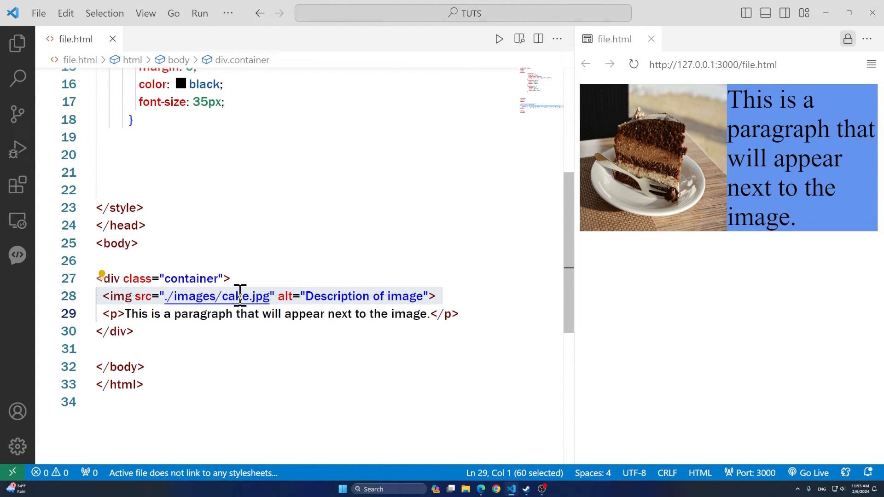
Move the <img src="./images/cake.jpg"> line after the paragraph so the cake sits on the right
key("Delete")
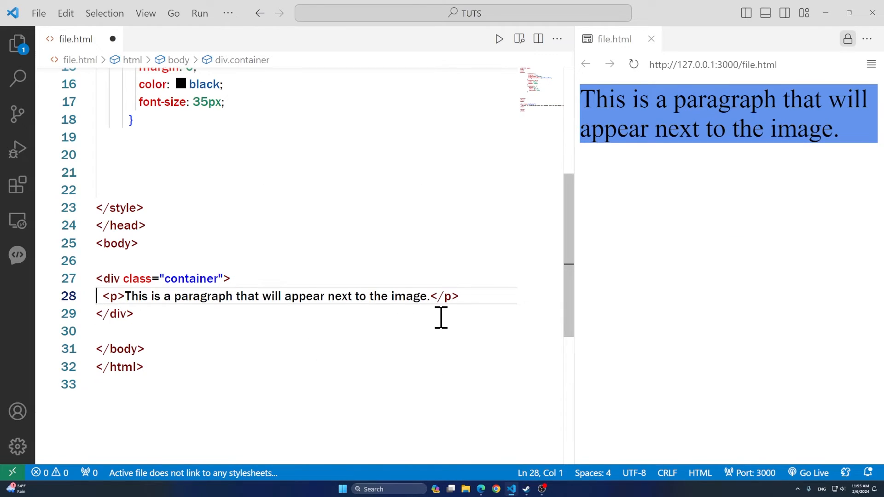
key("Enter")
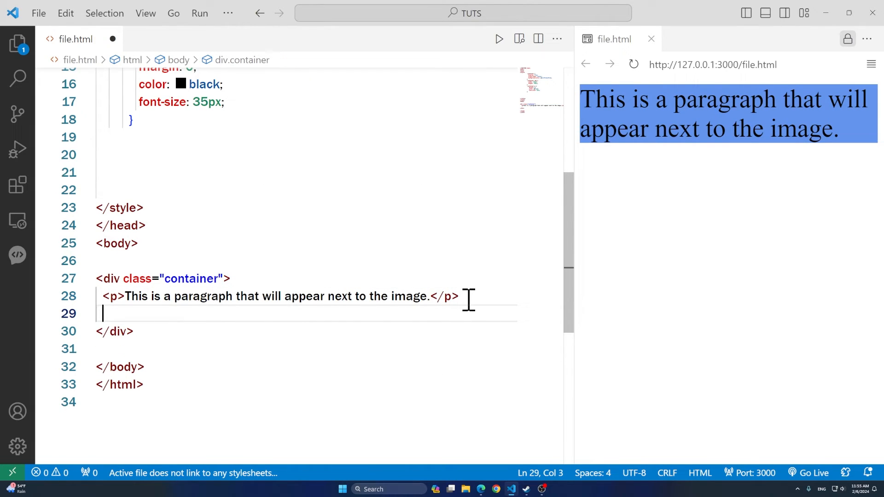
type("<img src=\"./images/cake.jpg\" alt=\"Description of image\">")
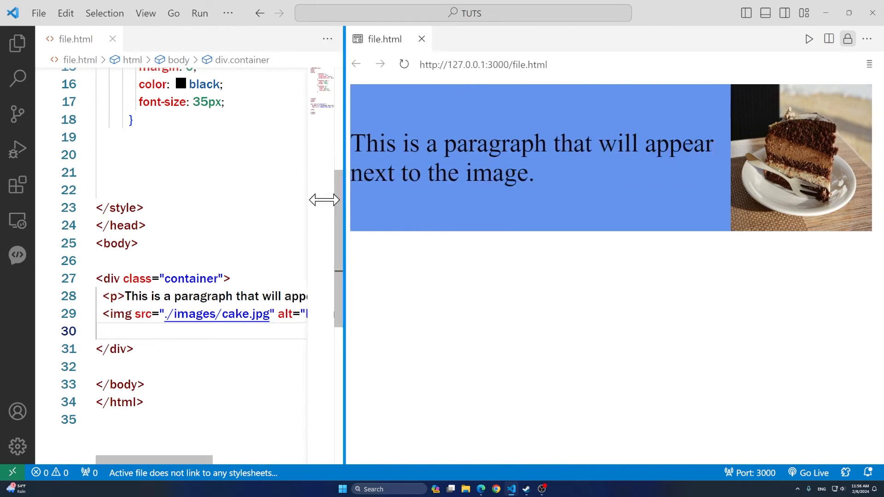
Drag the editor/preview splitter right until the image and paragraph lines show fully
left_click_drag(324, 200, 371, 212)
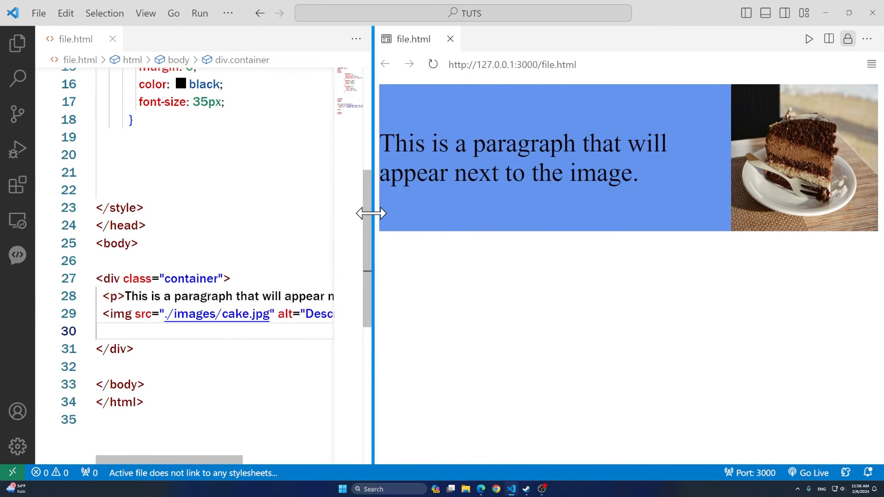
left_click_drag(372, 212, 440, 210)
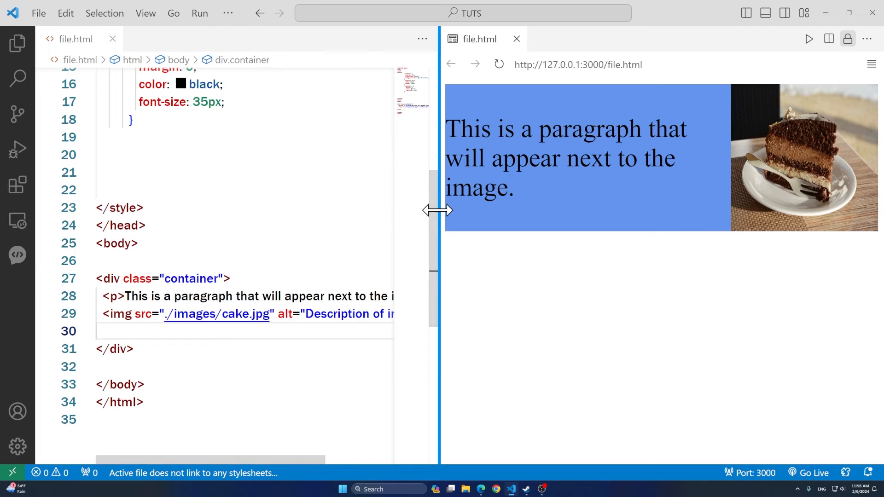
left_click_drag(439, 210, 531, 195)
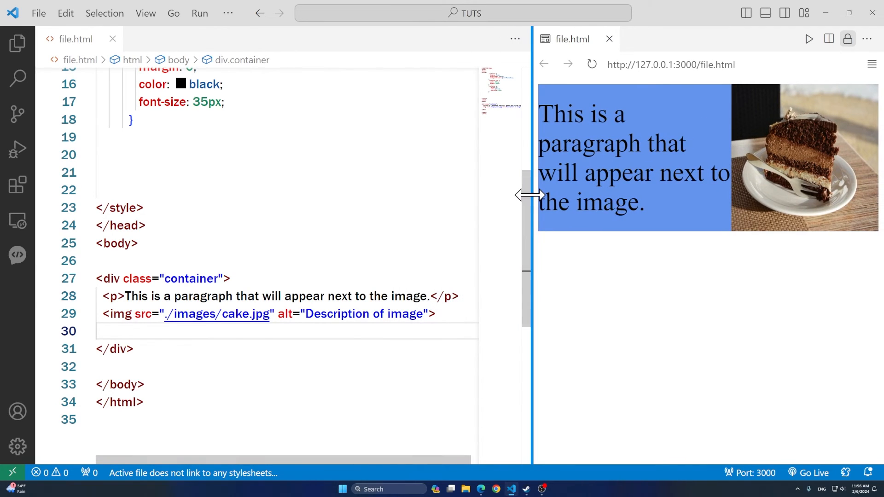
left_click_drag(528, 194, 535, 194)
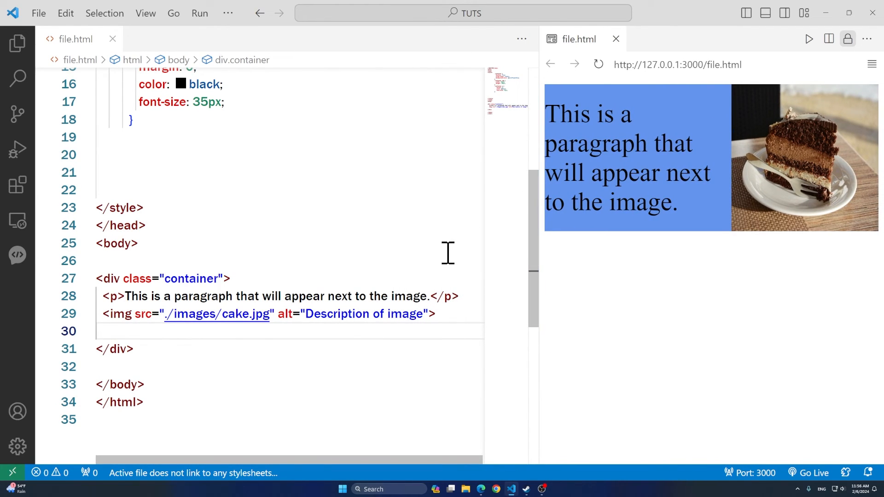